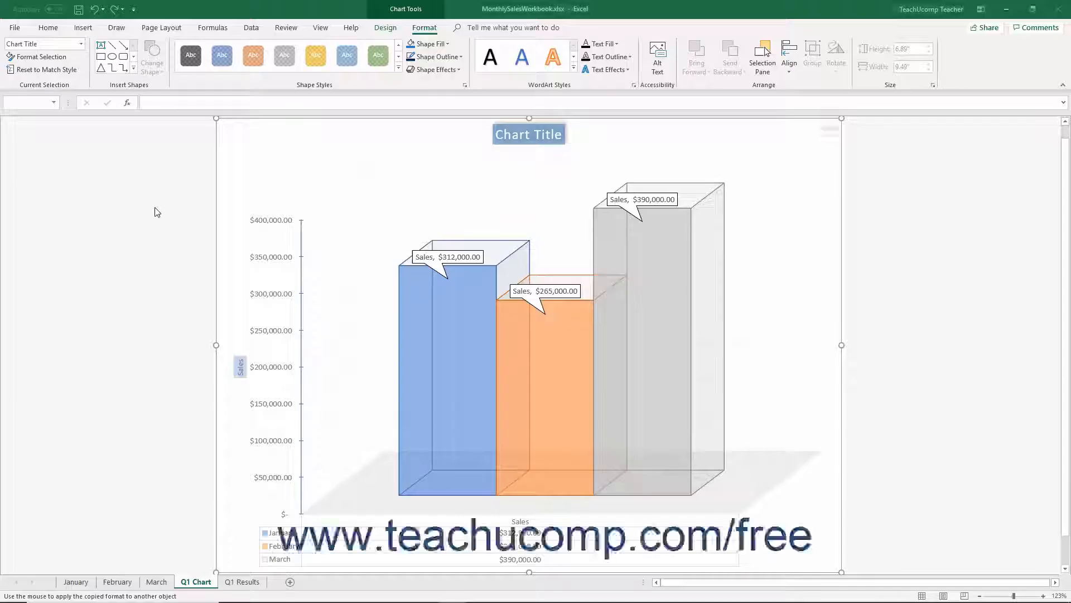
Apply the WordArt style 'Fill: White; Outline: Blue, Accent color 1; Glow: Blue' to the chart title
click(528, 134)
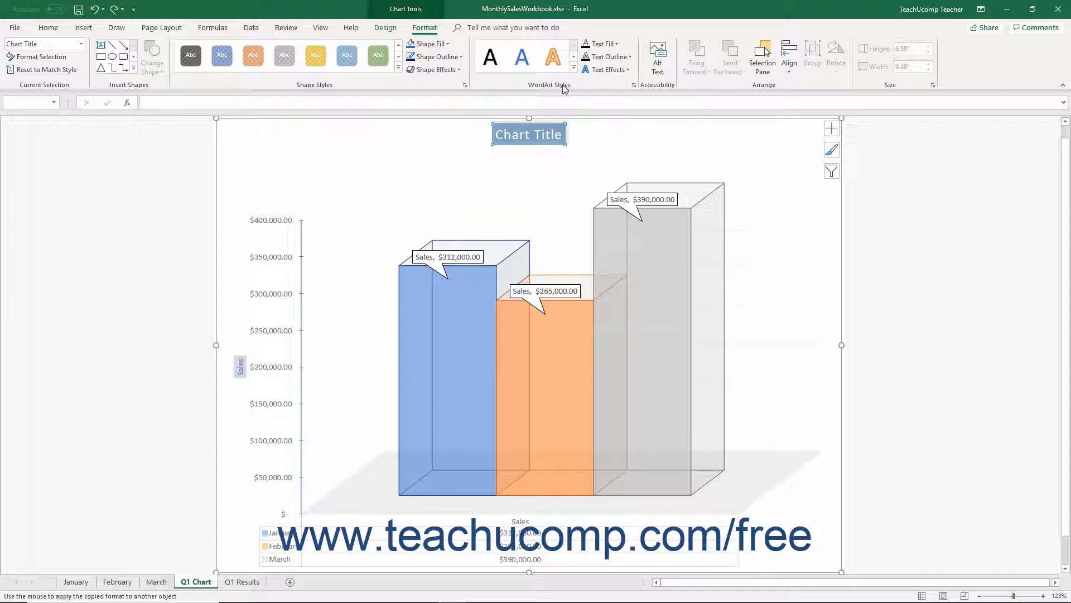
mouse_move(573, 70)
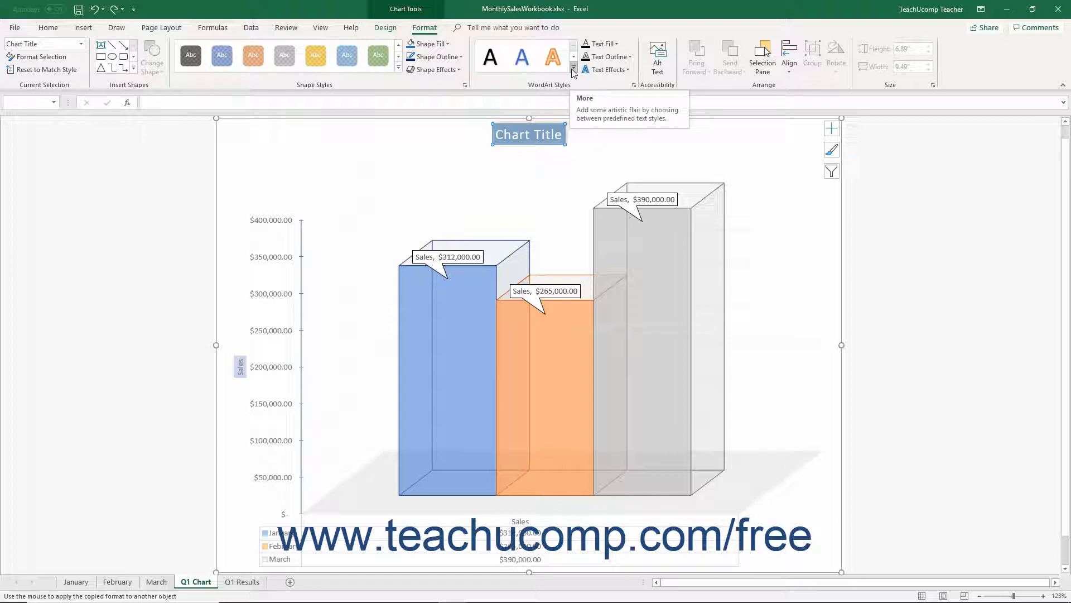
click(573, 72)
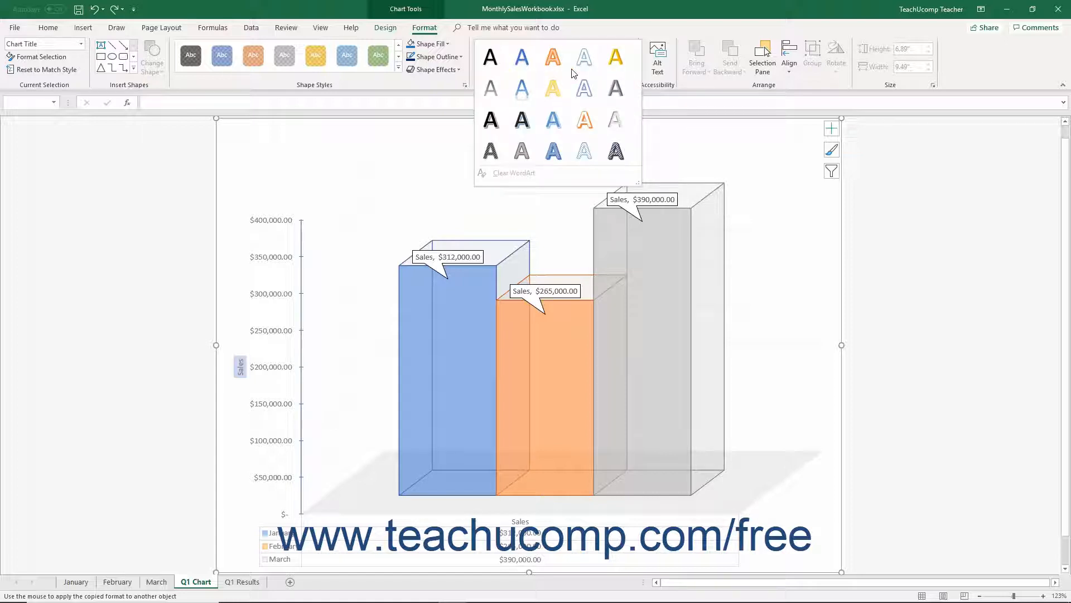
mouse_move(583, 87)
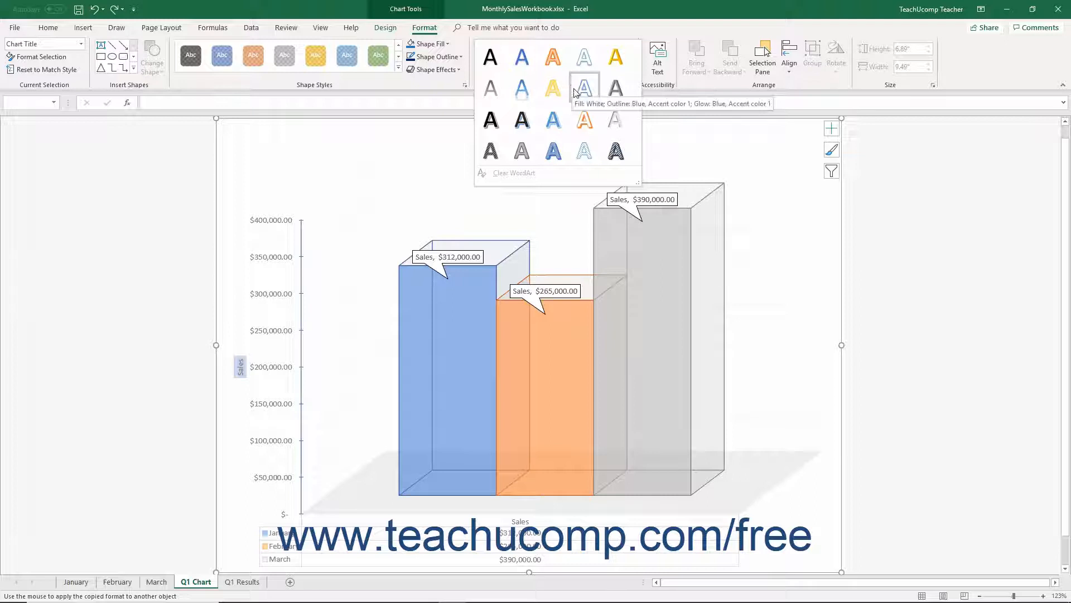
click(583, 85)
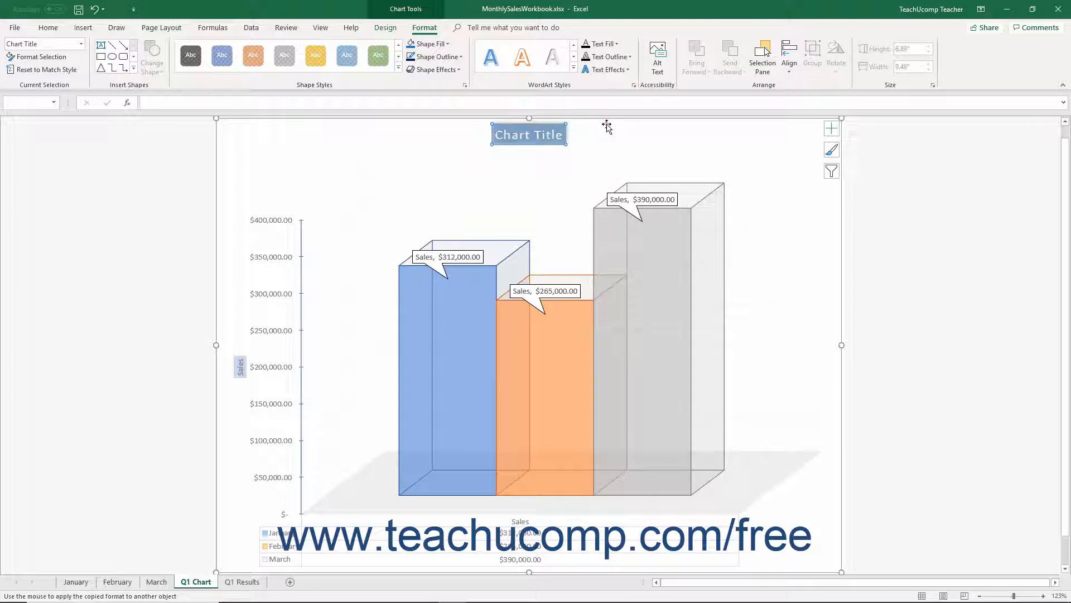
mouse_move(148, 54)
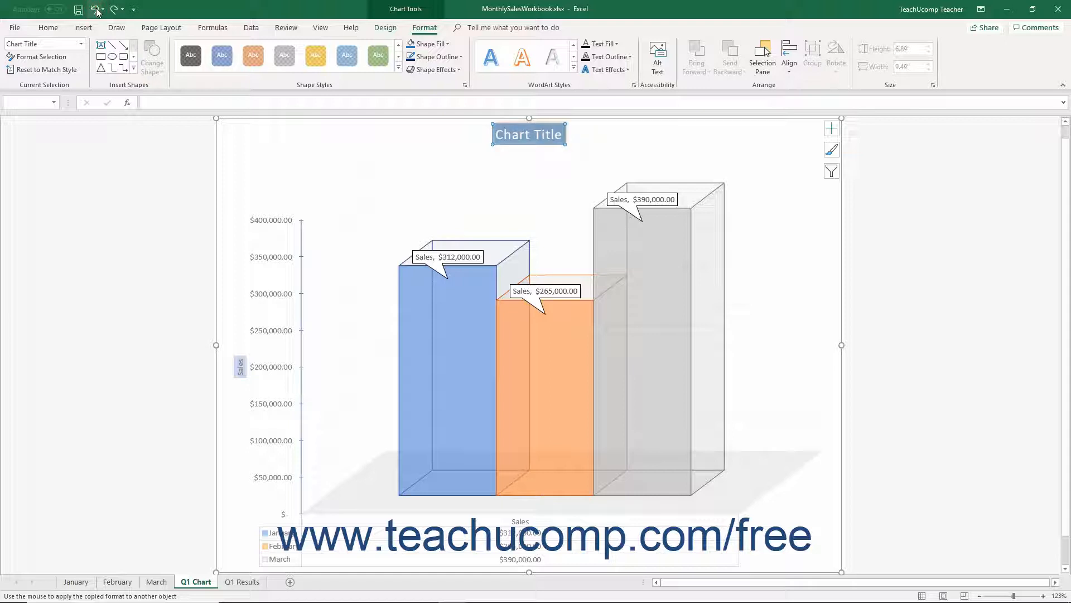
mouse_move(450, 151)
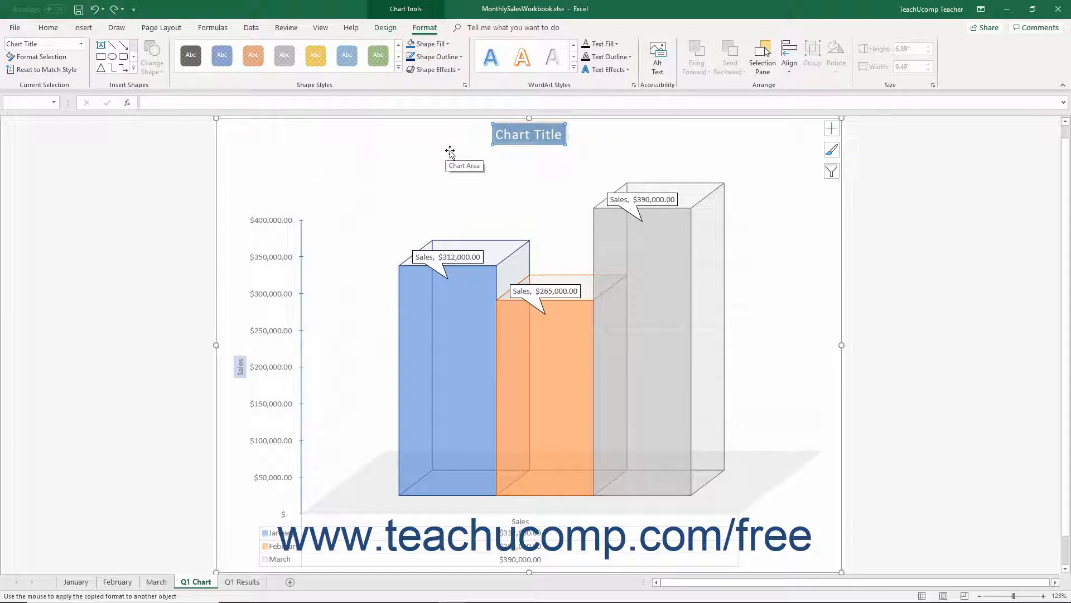
mouse_move(605, 57)
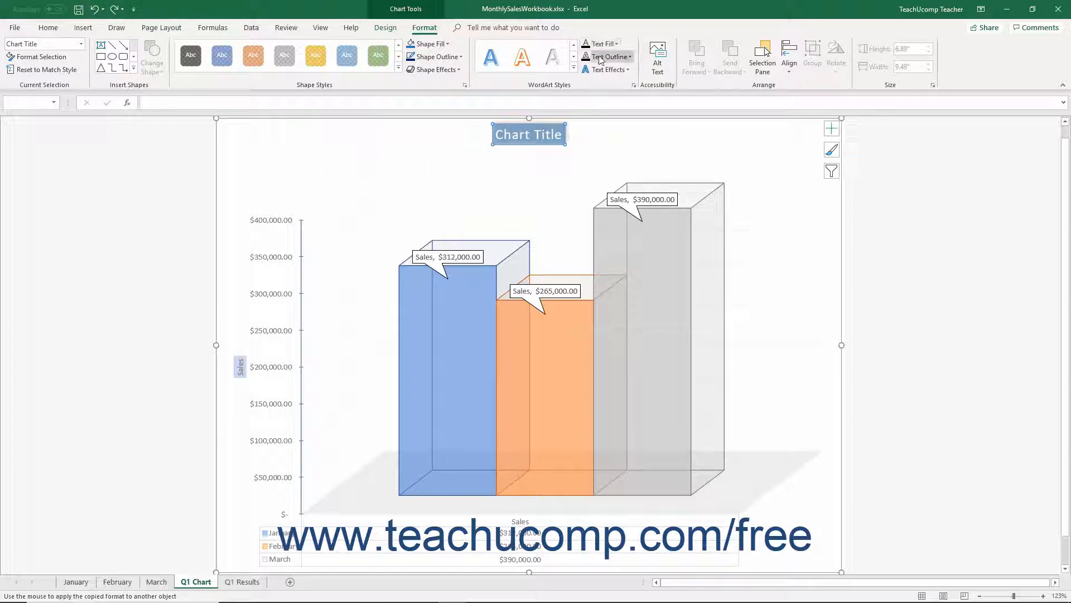
mouse_move(609, 69)
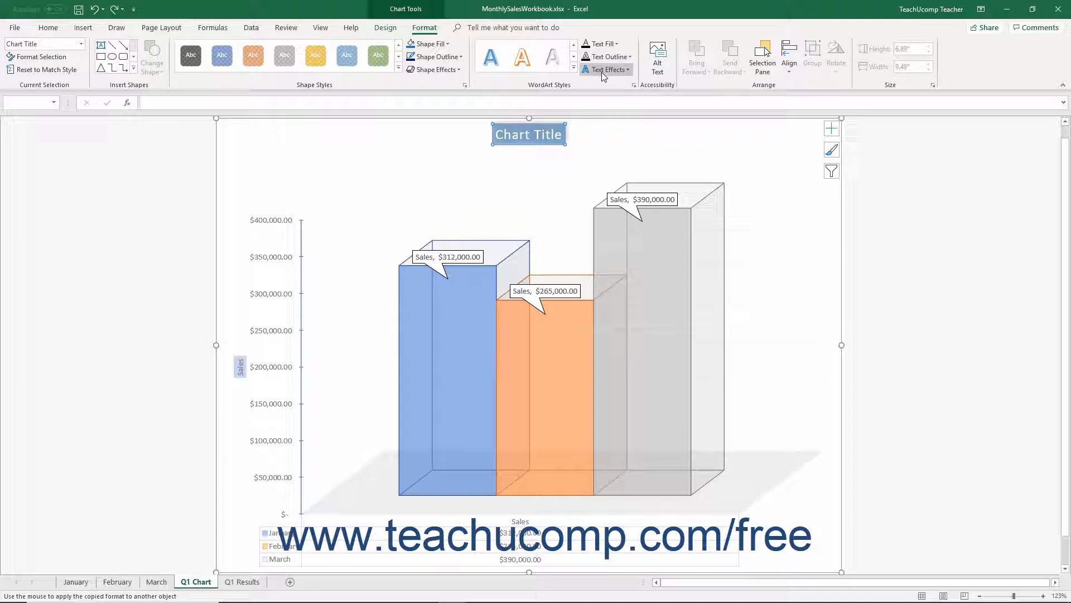
mouse_move(606, 70)
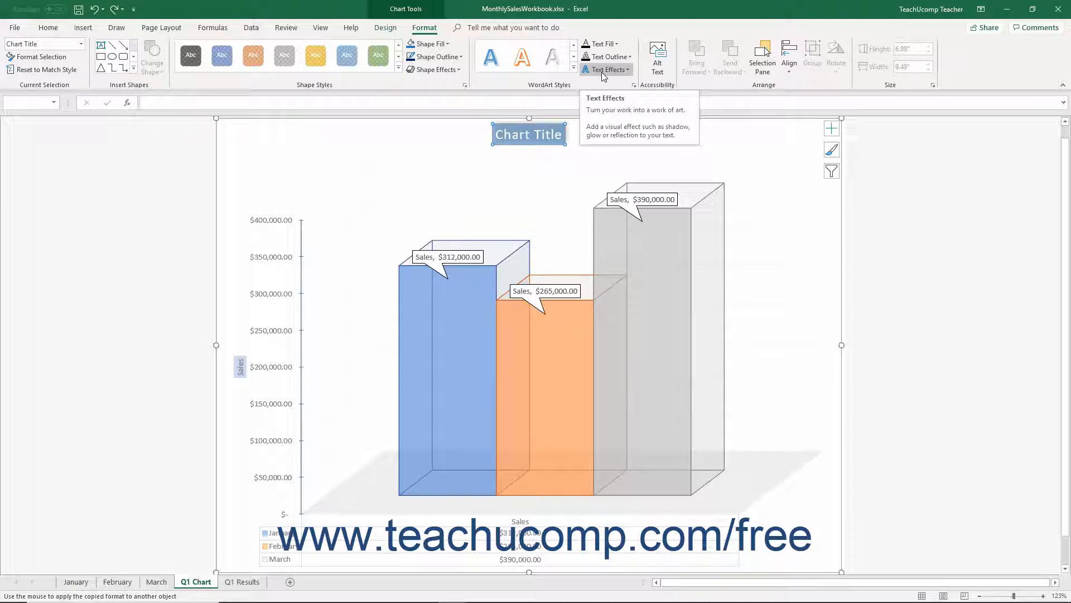
mouse_move(602, 43)
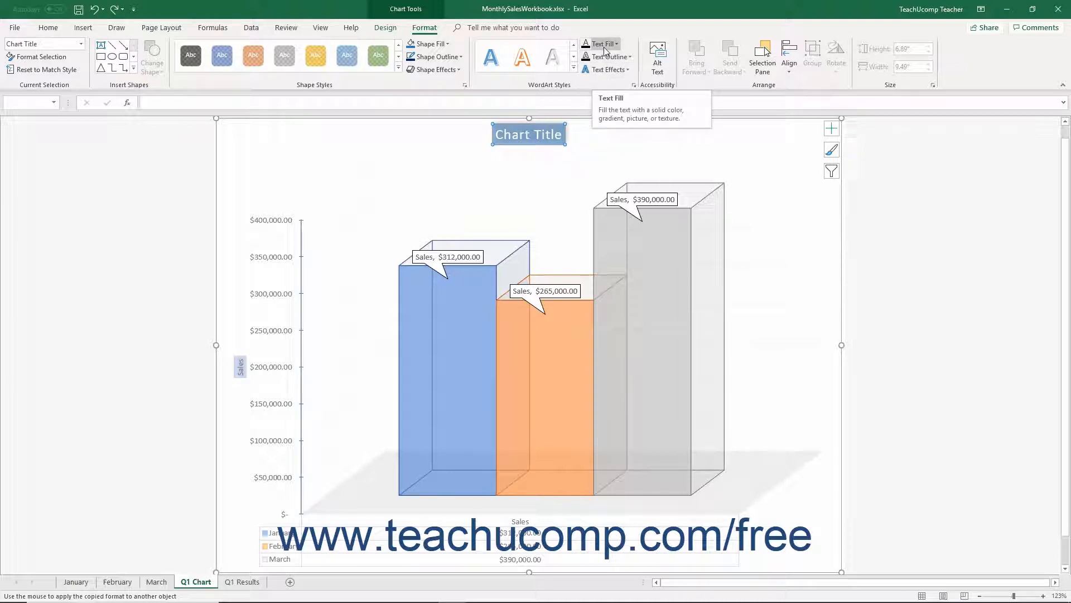
click(616, 44)
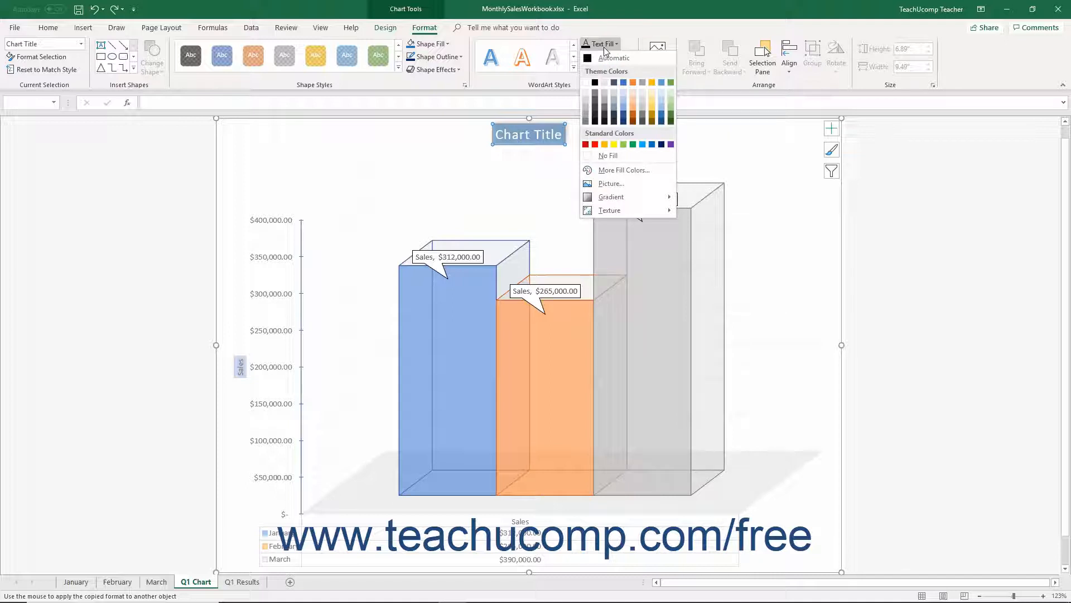
mouse_move(617, 134)
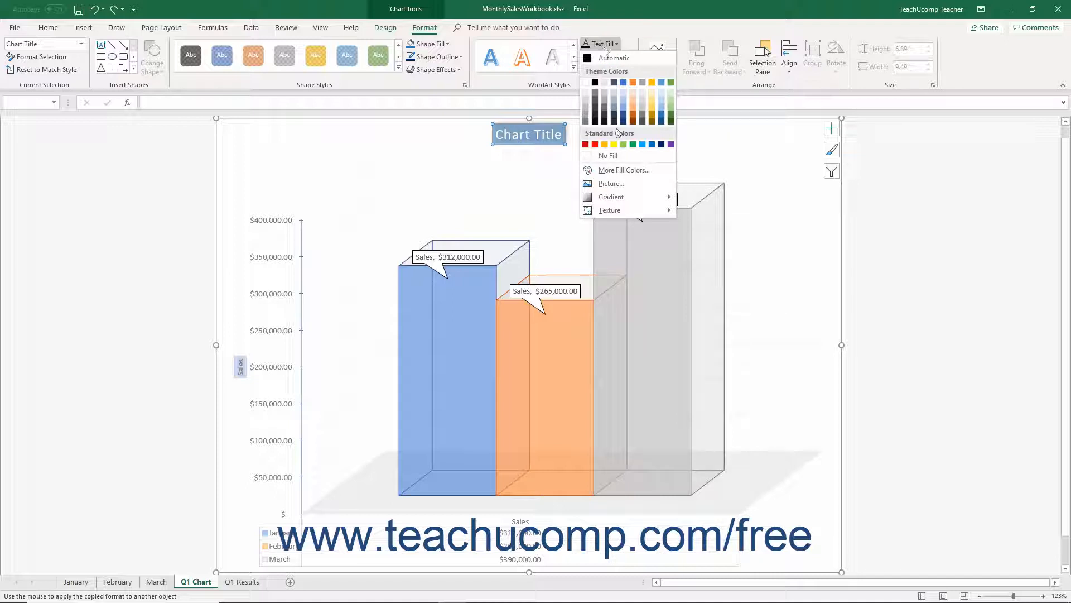
mouse_move(612, 58)
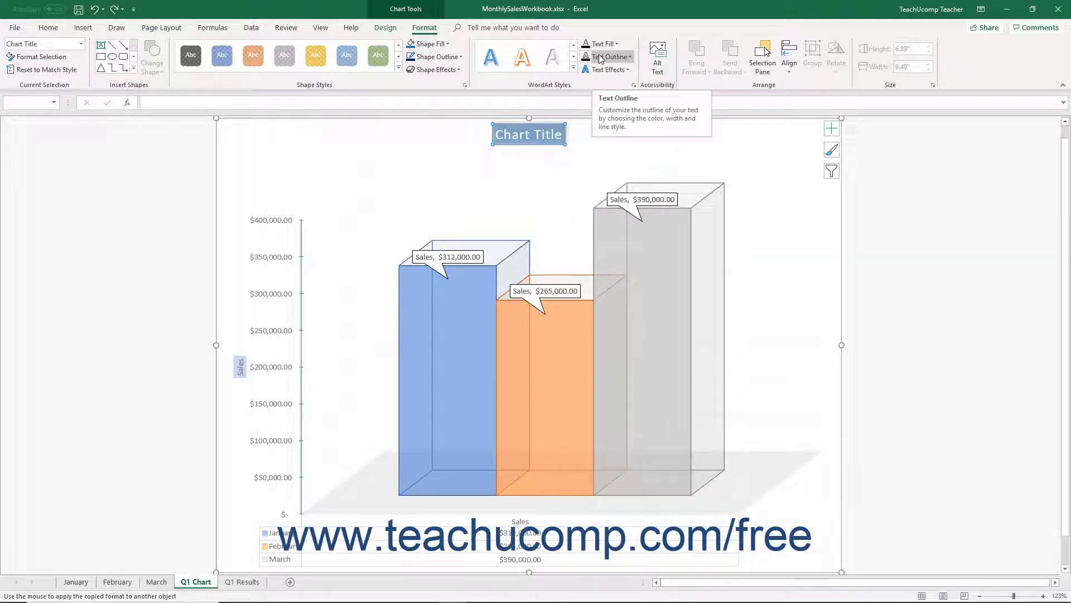
click(599, 56)
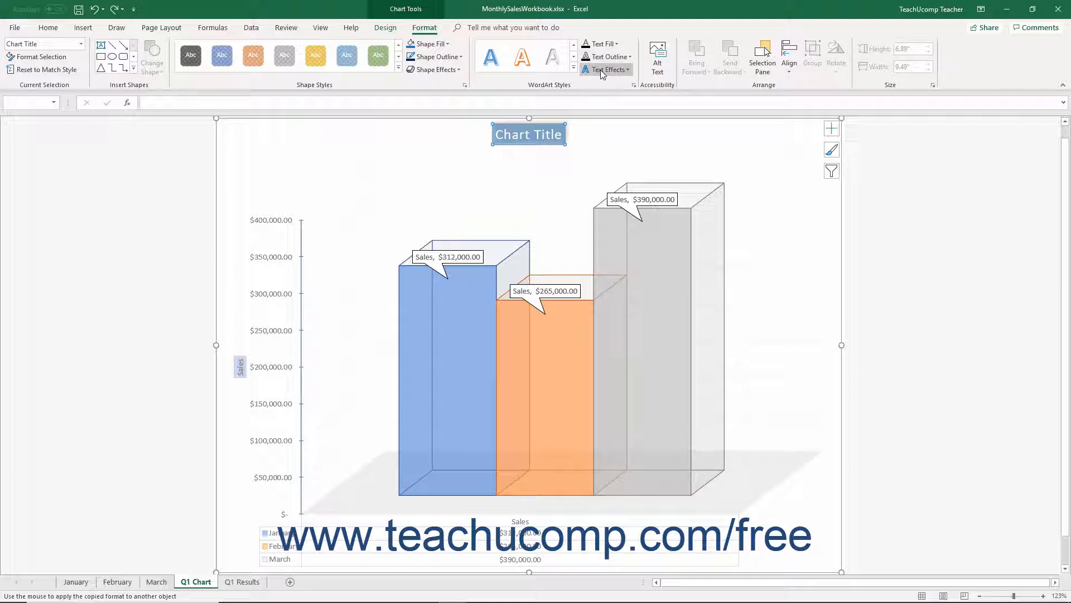
Show the Text Effects menu for the chart title to reach the Glow variations
click(606, 69)
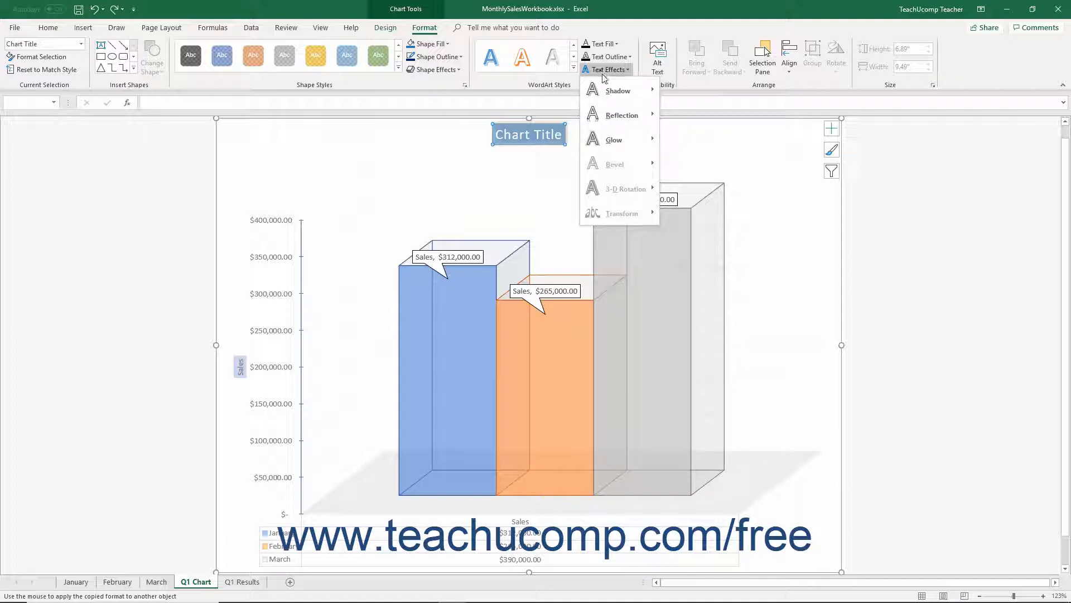
mouse_move(612, 140)
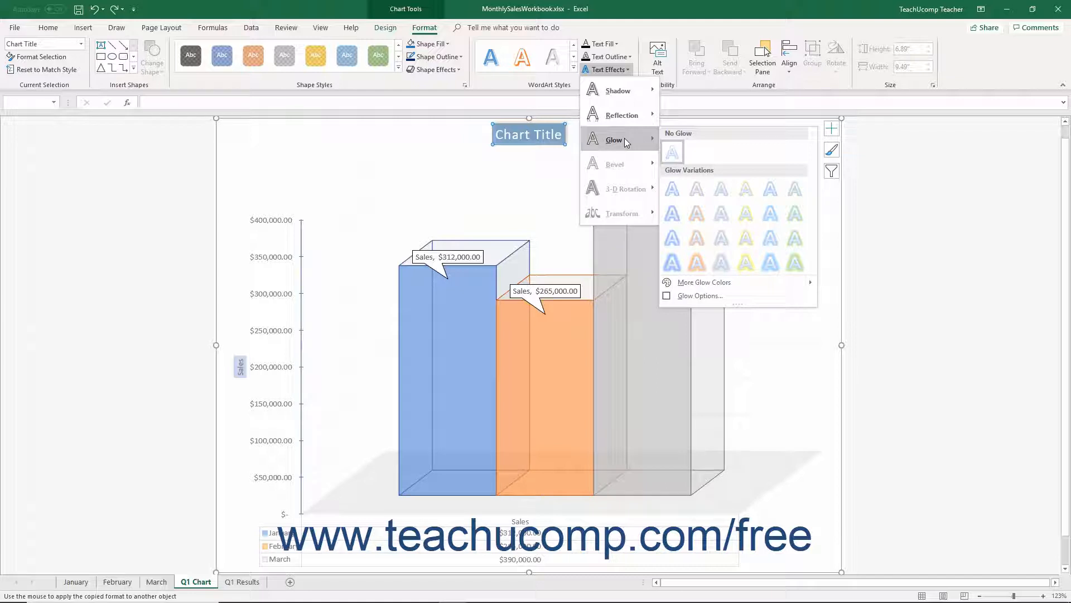
mouse_move(769, 189)
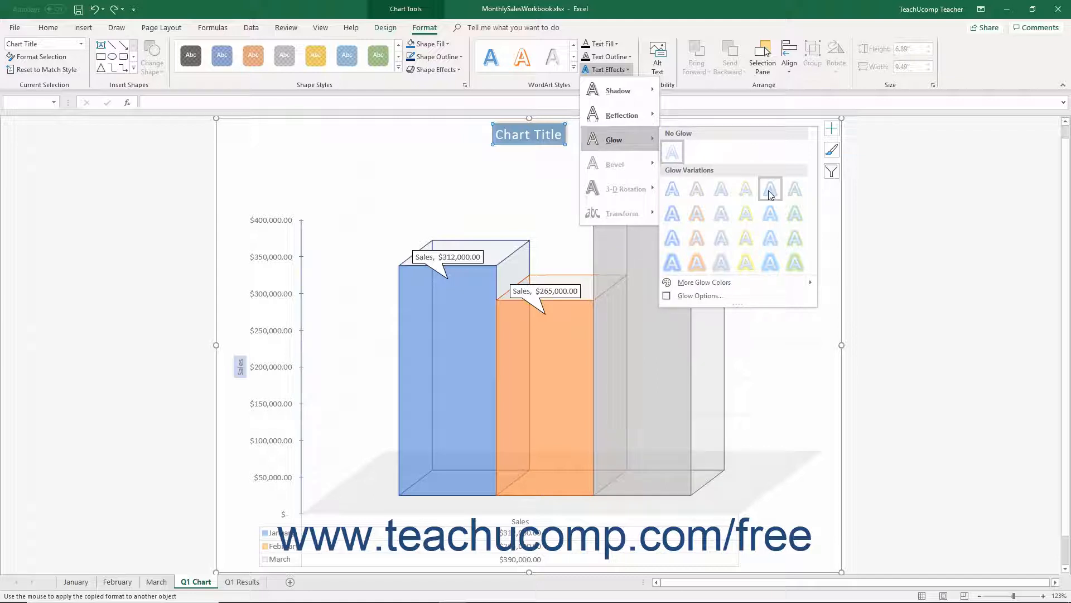